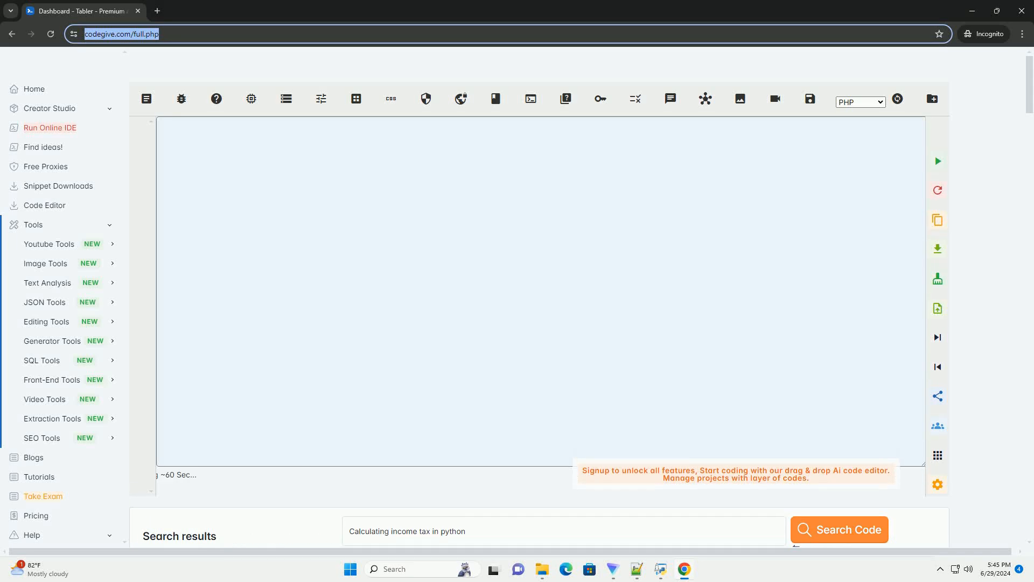
Step: Run Search Code on 'Calculating income tax in python' to stream a generated tutorial
click(838, 528)
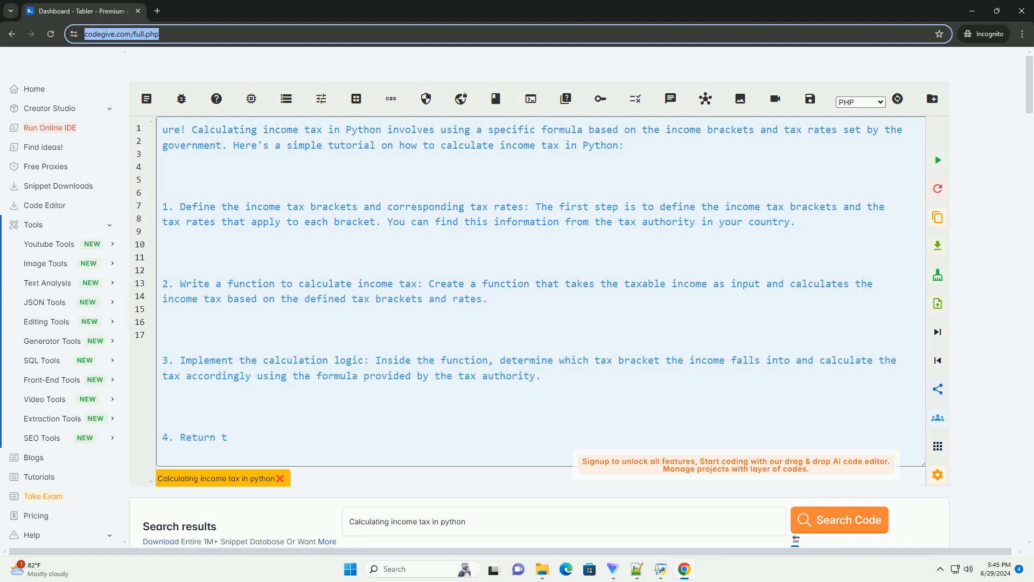
Step: Follow the output down through the four steps and the calculate_income_tax example
scroll(down, 3)
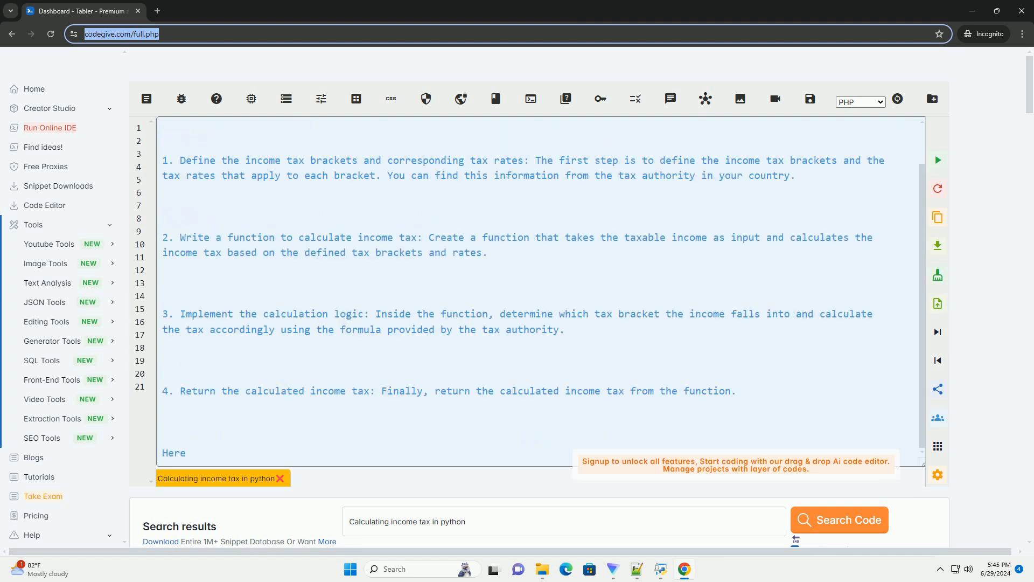
scroll(down, 3)
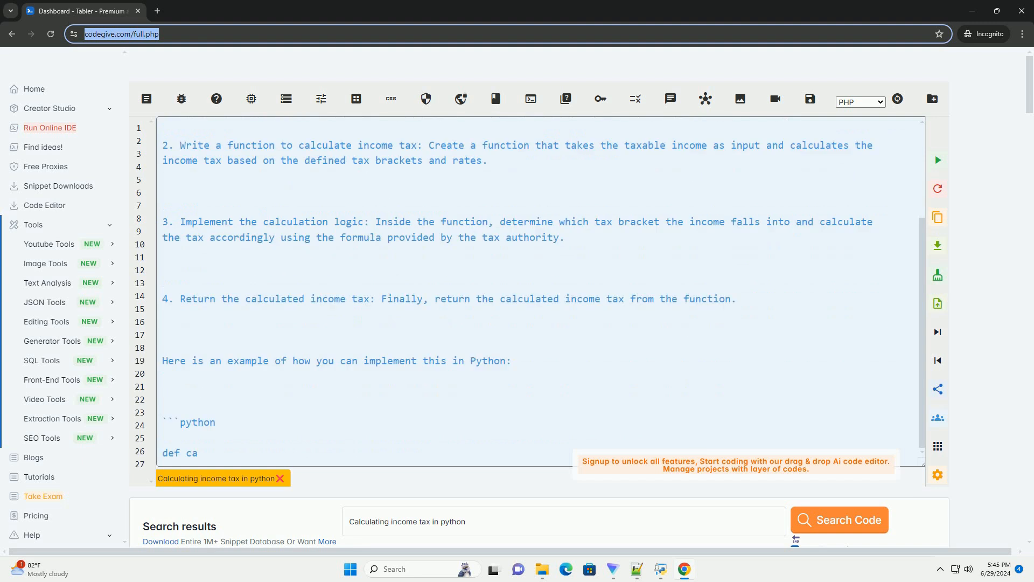
scroll(down, 3)
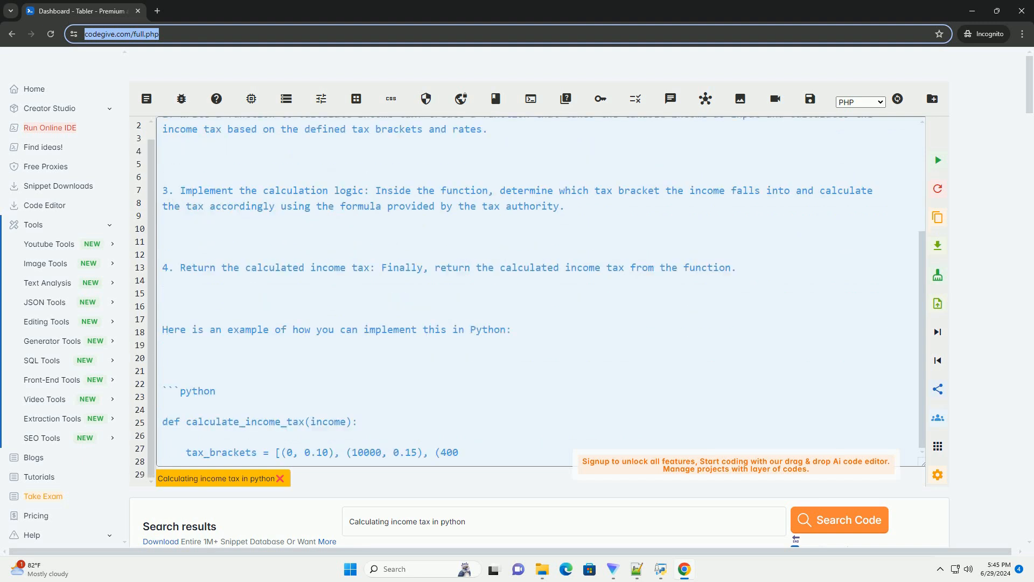
scroll(down, 3)
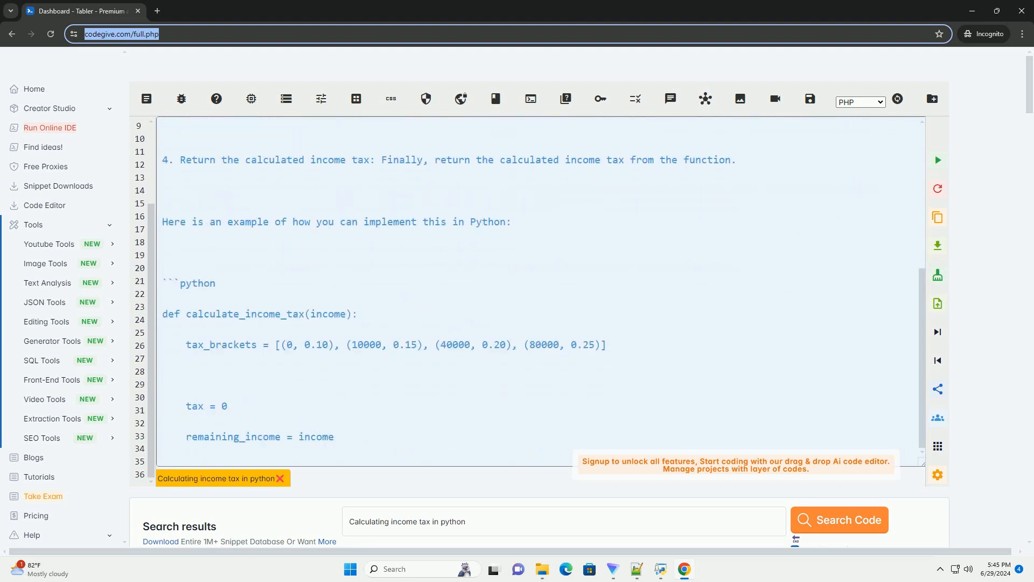
scroll(down, 3)
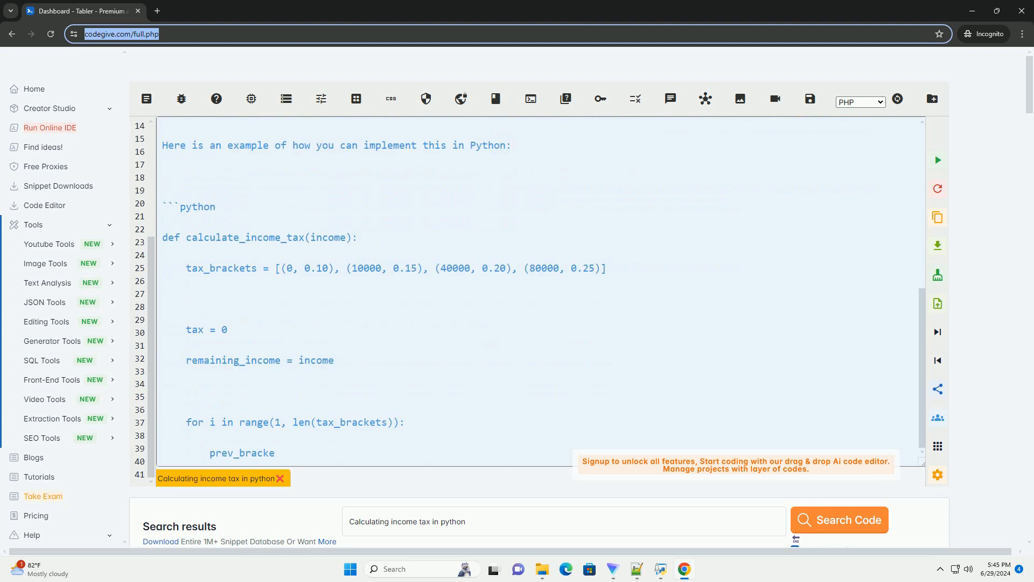
scroll(down, 3)
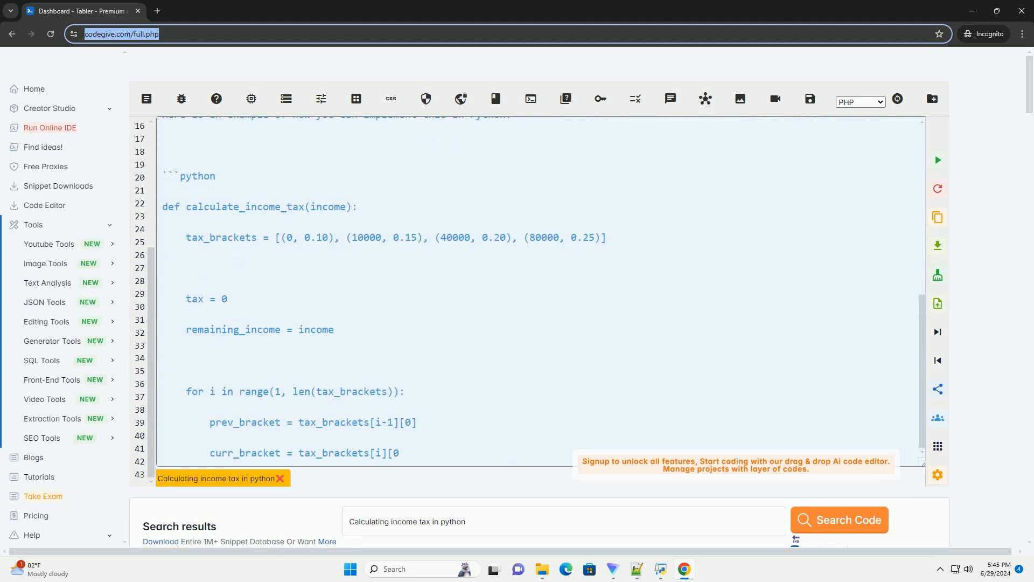
scroll(down, 3)
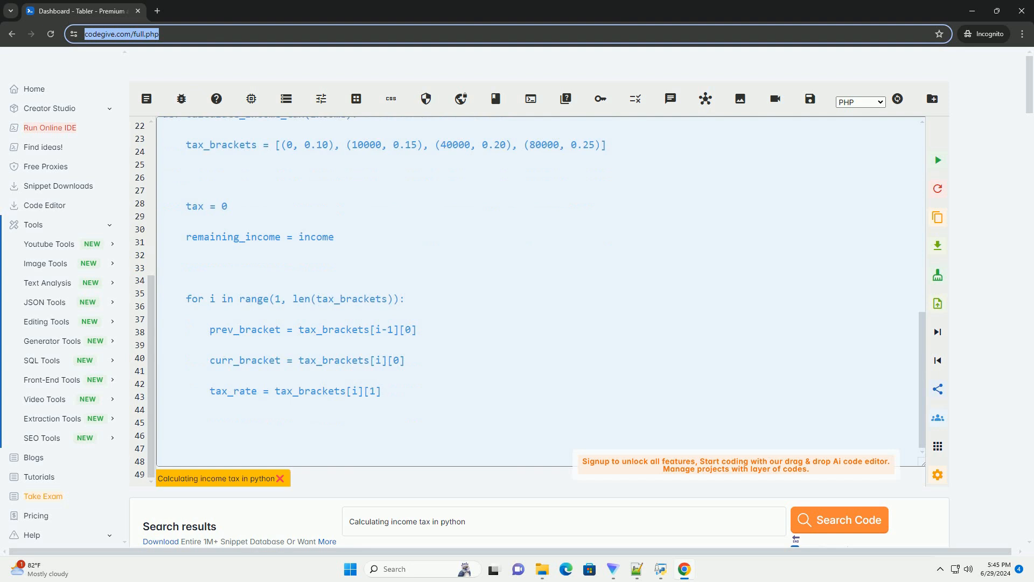
scroll(down, 3)
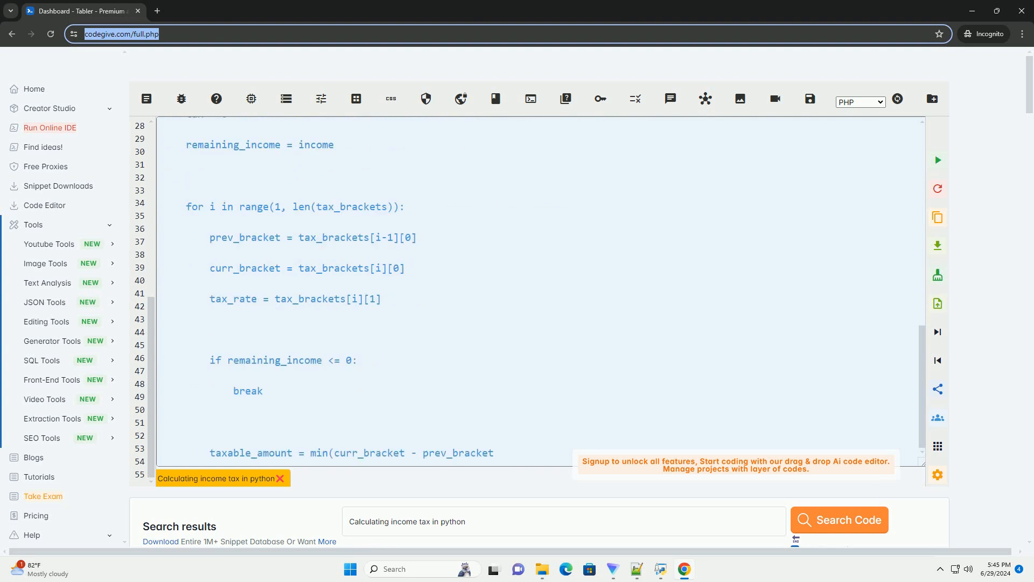
scroll(down, 3)
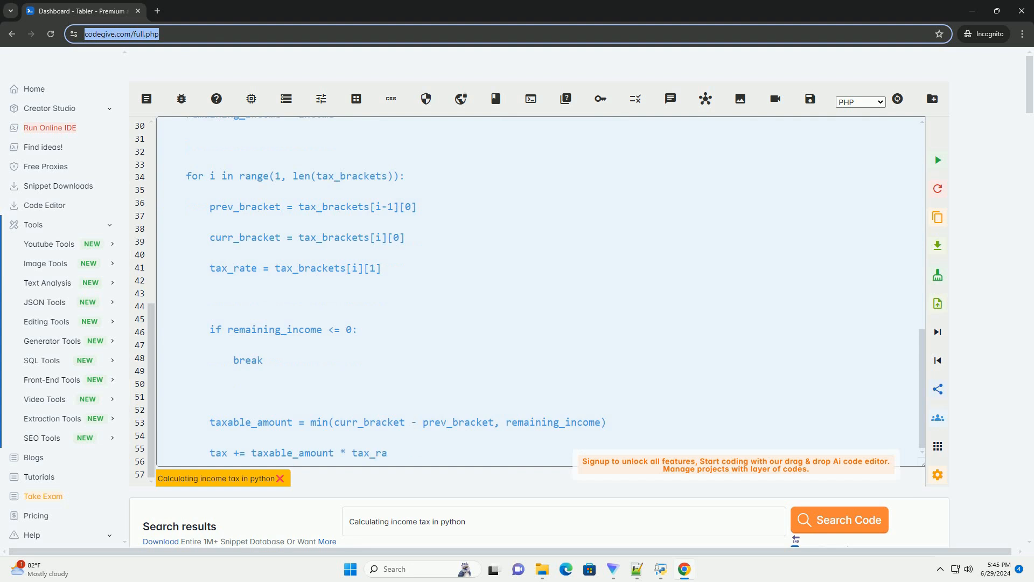
scroll(down, 3)
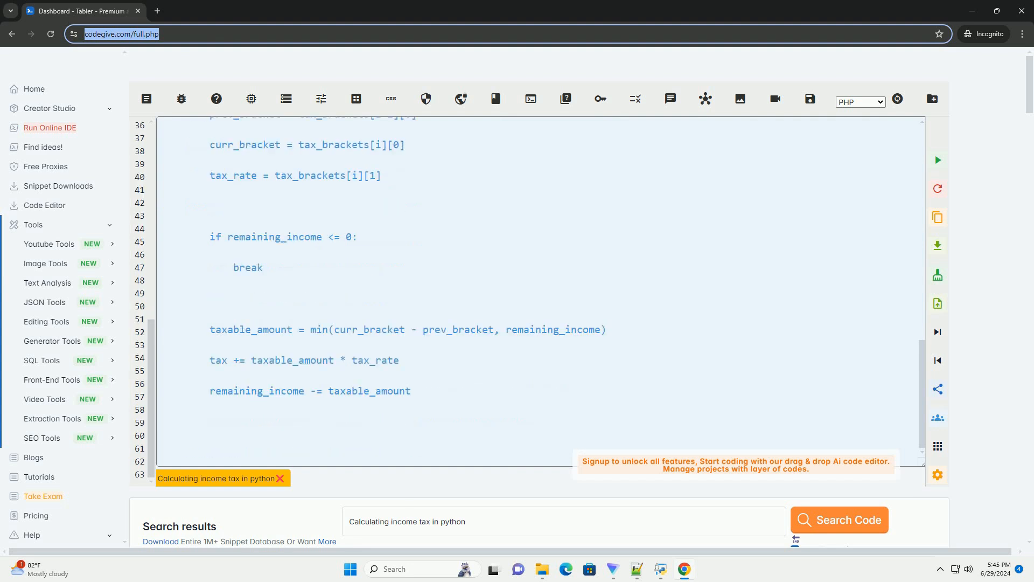
scroll(down, 3)
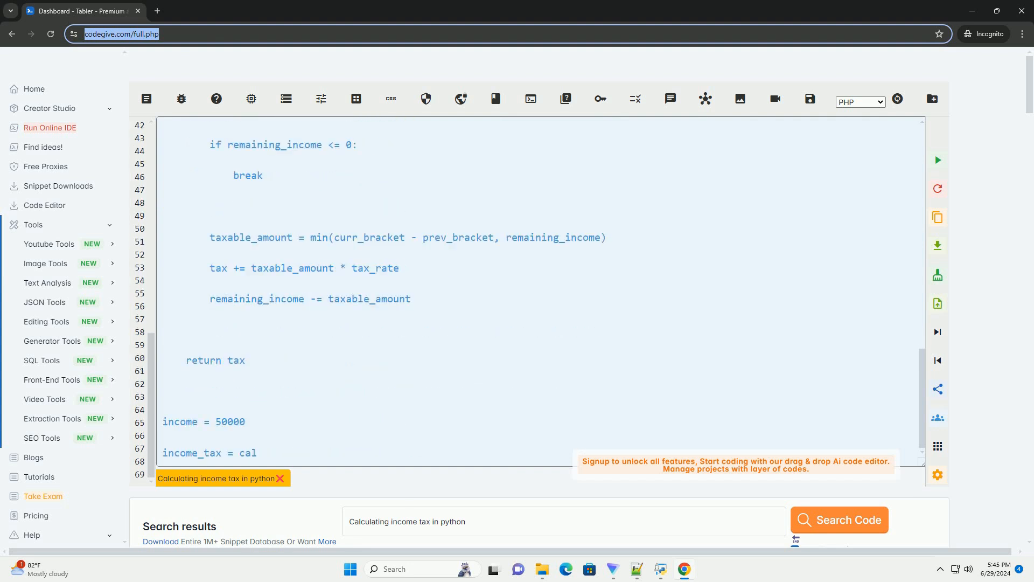
scroll(down, 3)
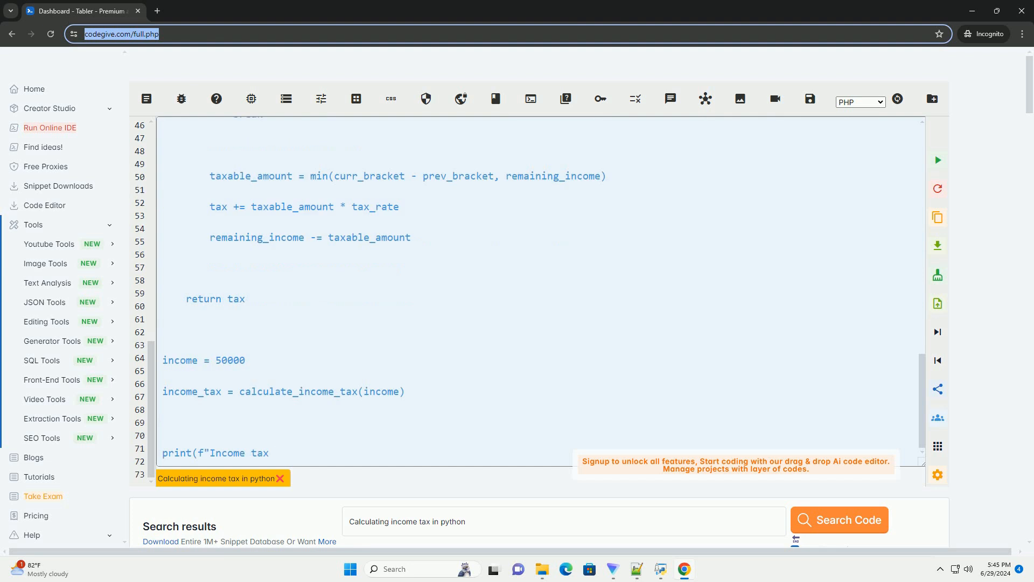
scroll(down, 3)
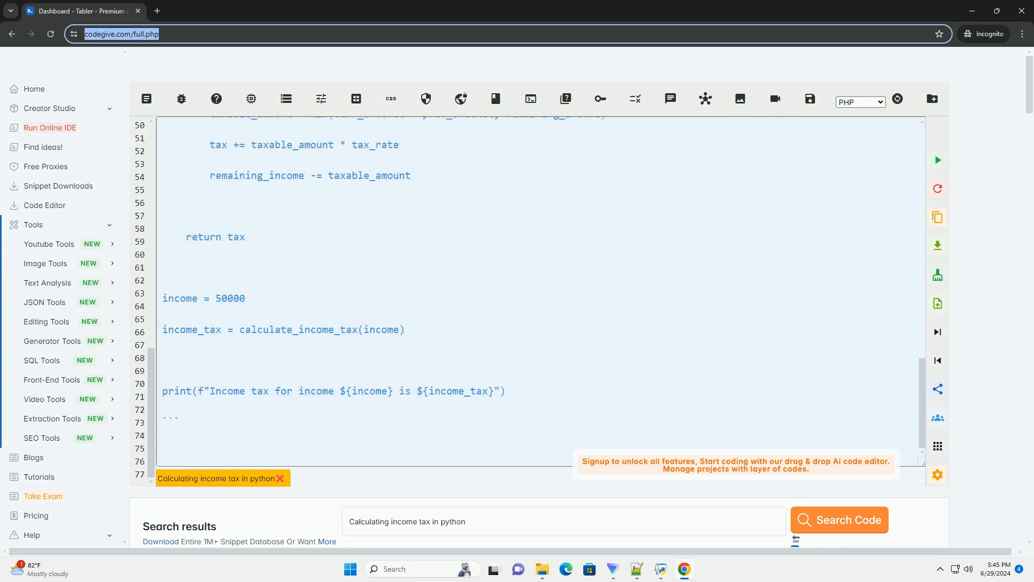
Step: Follow the explanation of the example and the note on customizing tax brackets
scroll(down, 3)
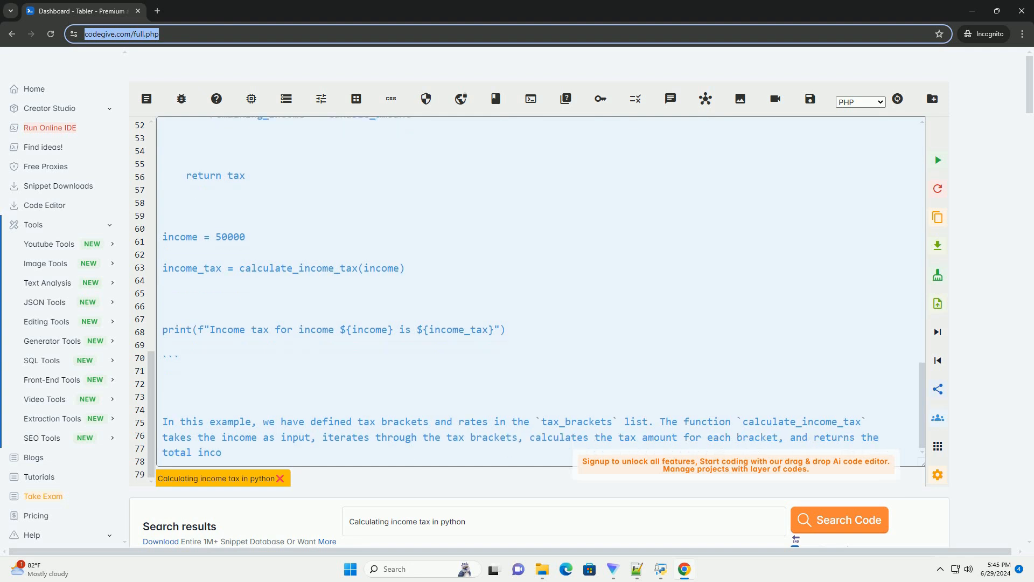
scroll(down, 3)
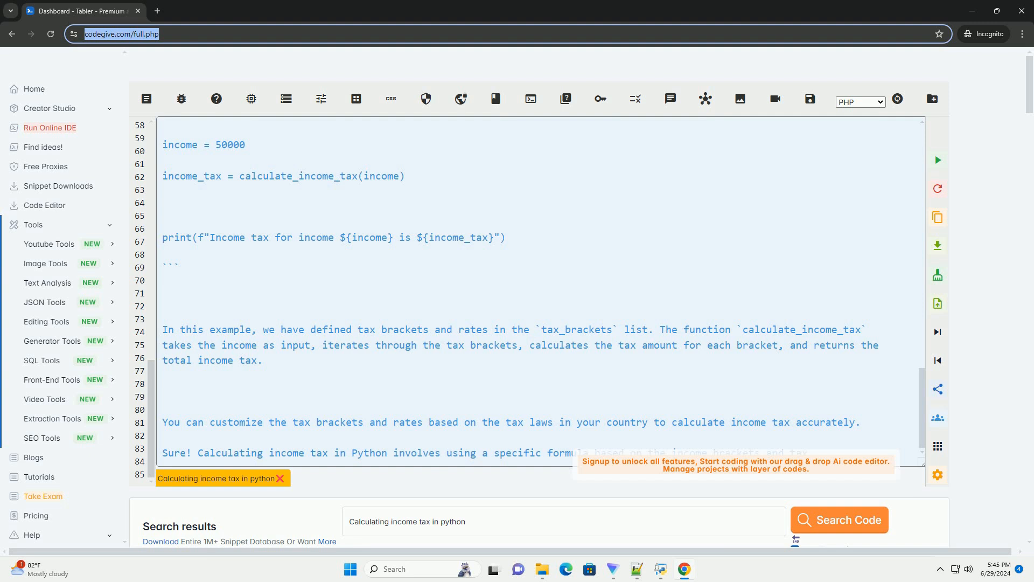
scroll(up, 3)
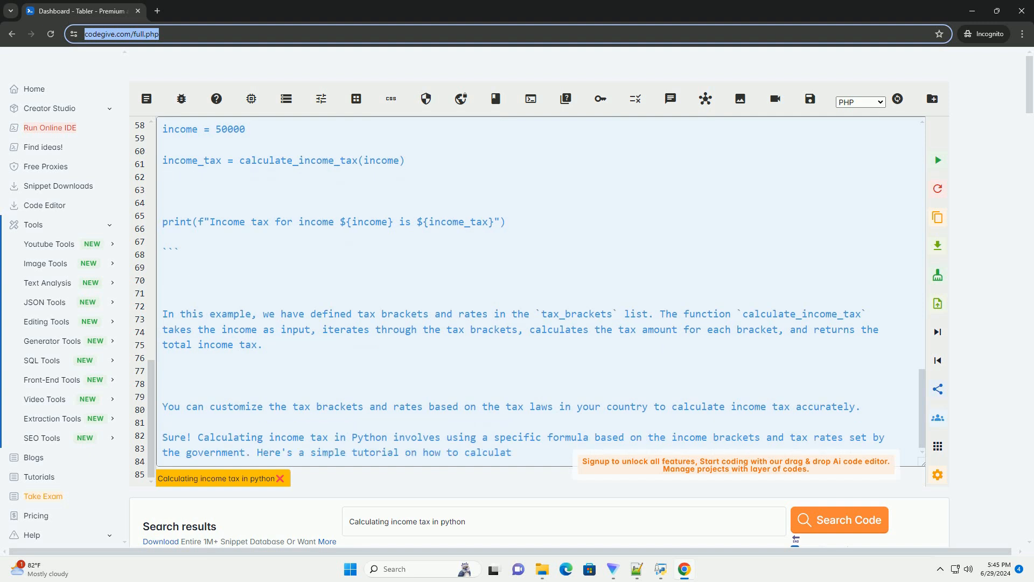
scroll(down, 3)
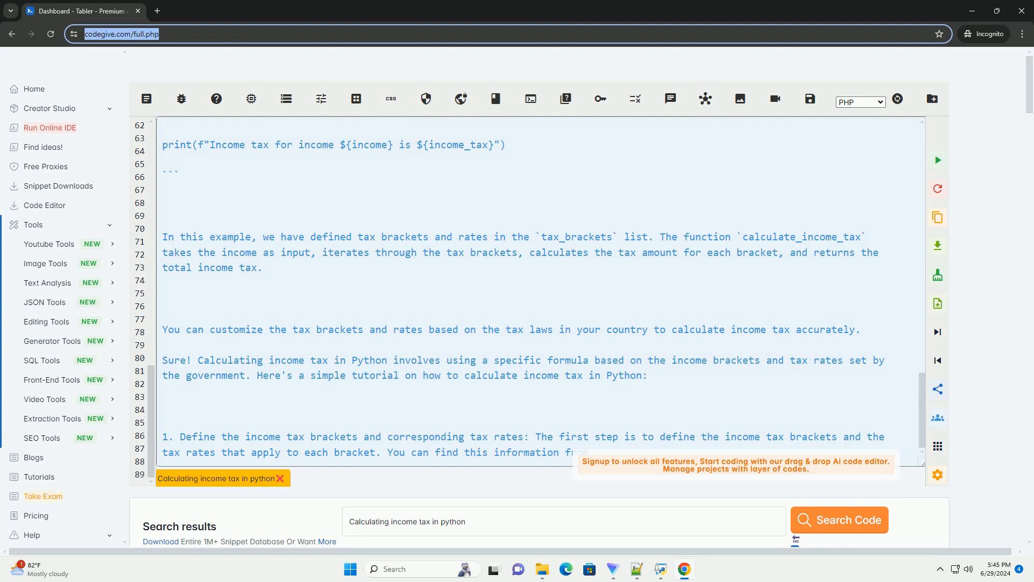
Step: Scroll through the repeated tutorial introduction to step two's income tax function
scroll(down, 3)
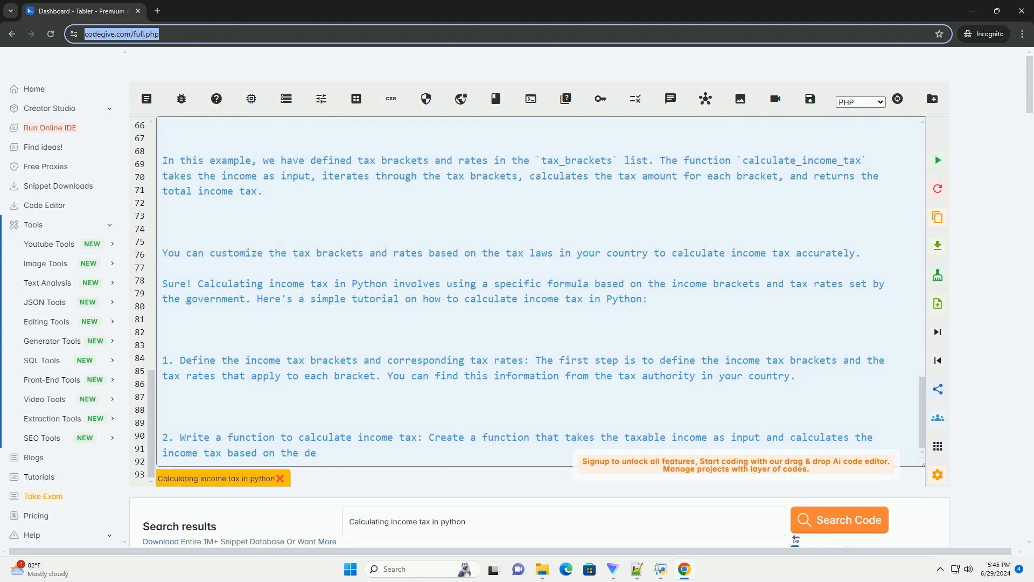
scroll(down, 3)
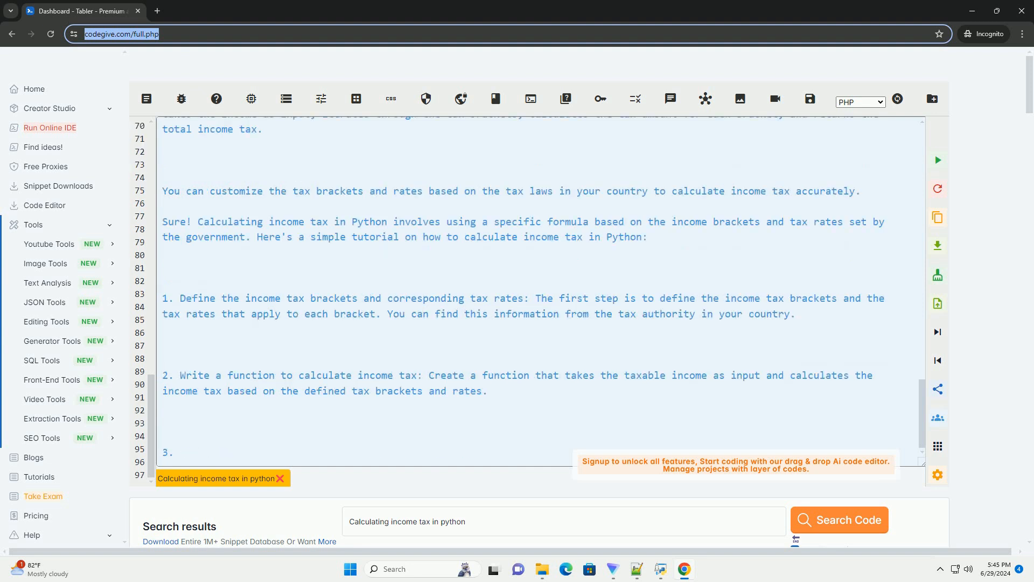